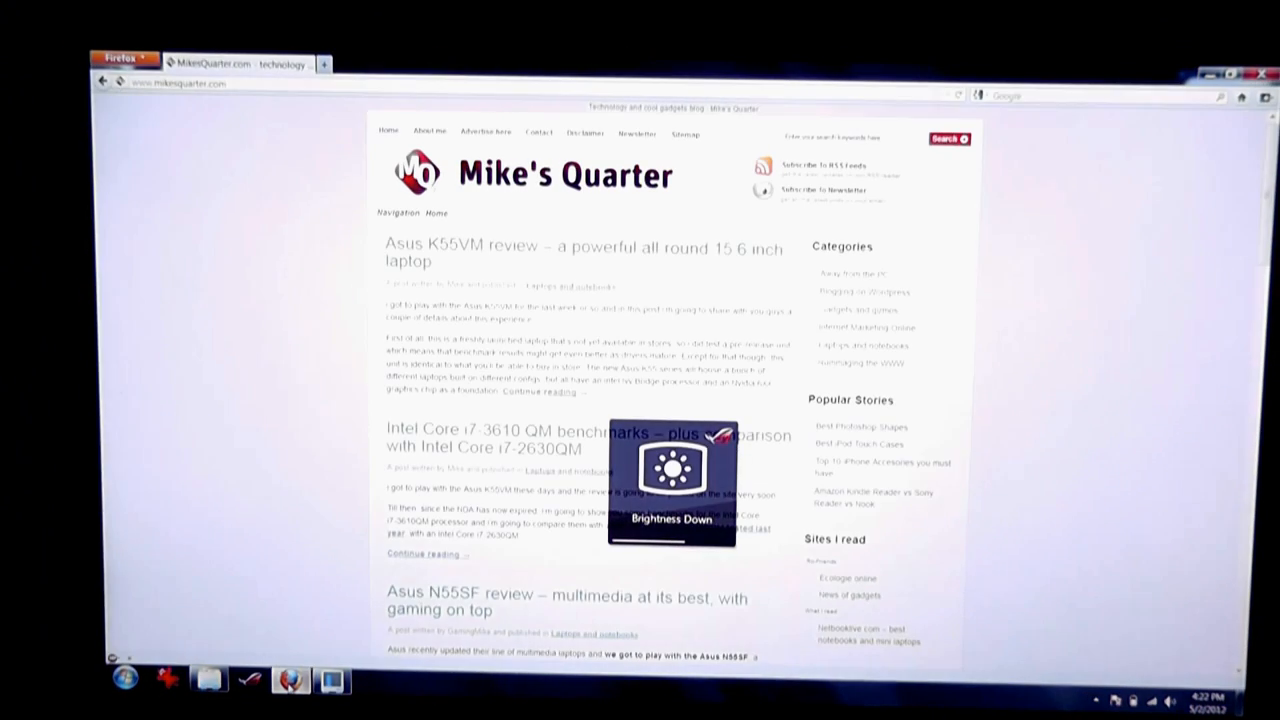
Dim the screen brightness with the Fn key while the Mike's Quarter blog stays open
key("BrightnessDown")
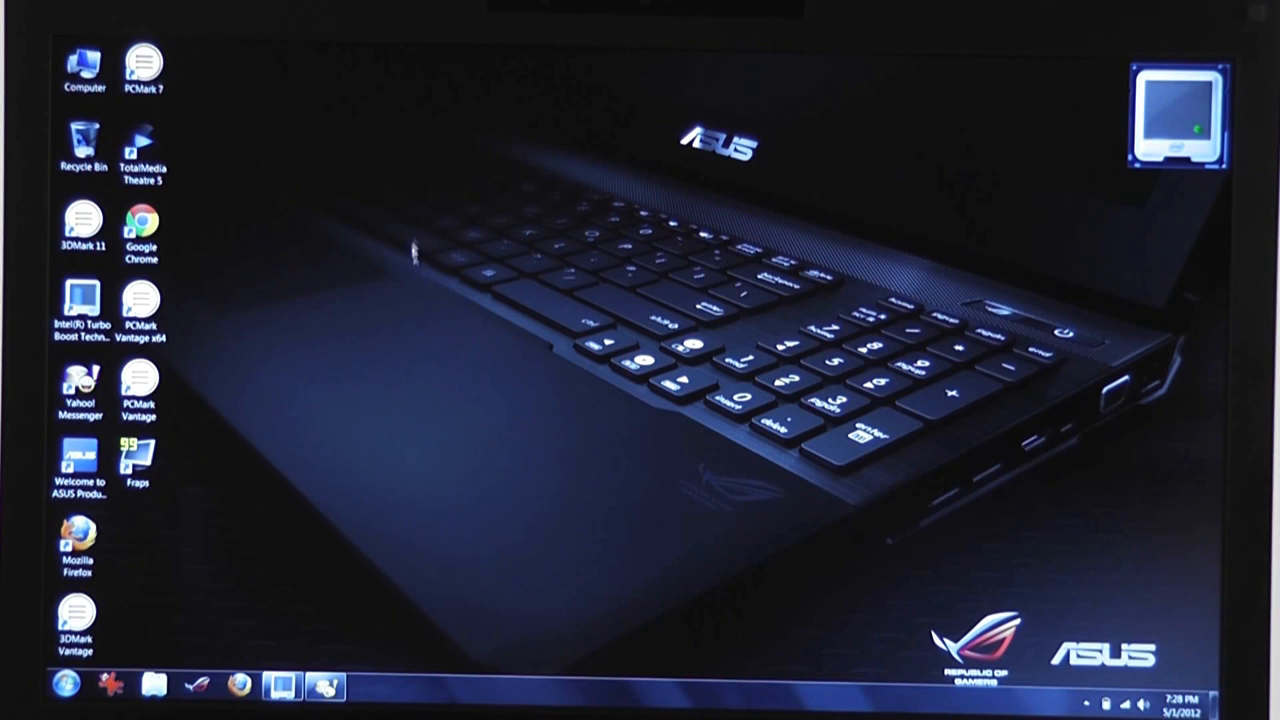
View the System properties for basic specs from Computer, then return to the drives listing
left_click(82, 64)
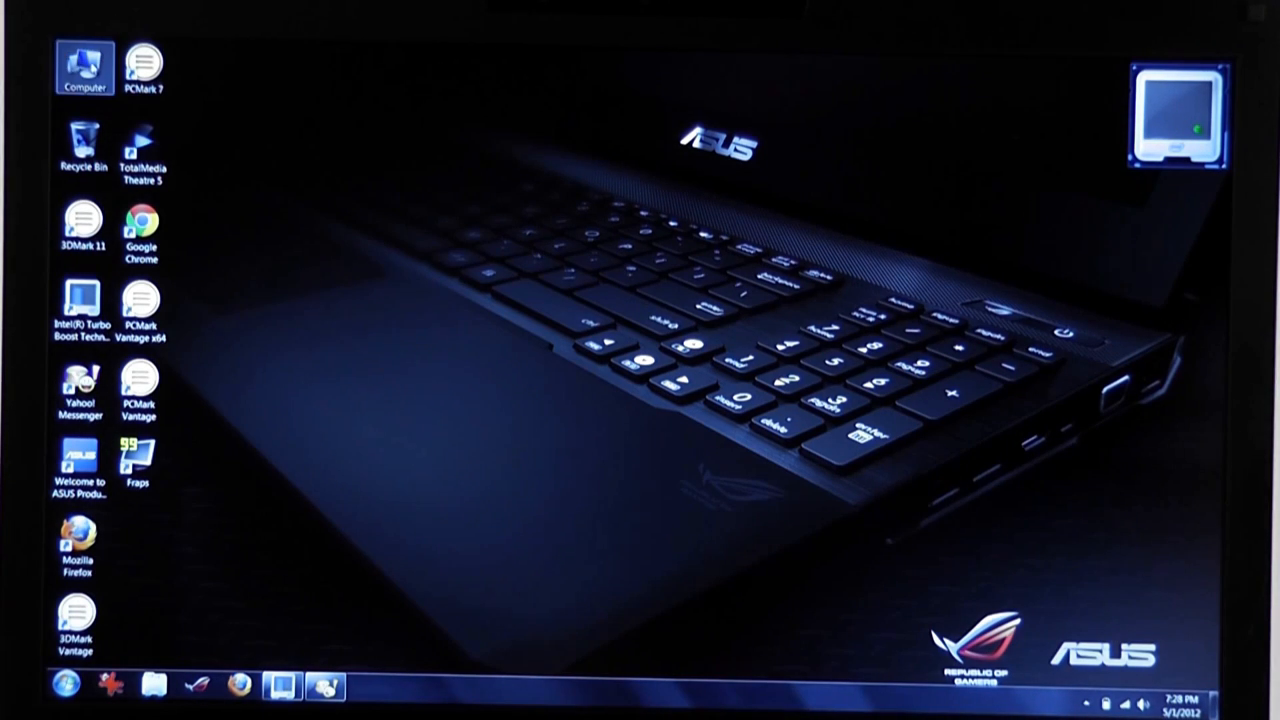
double_click(80, 64)
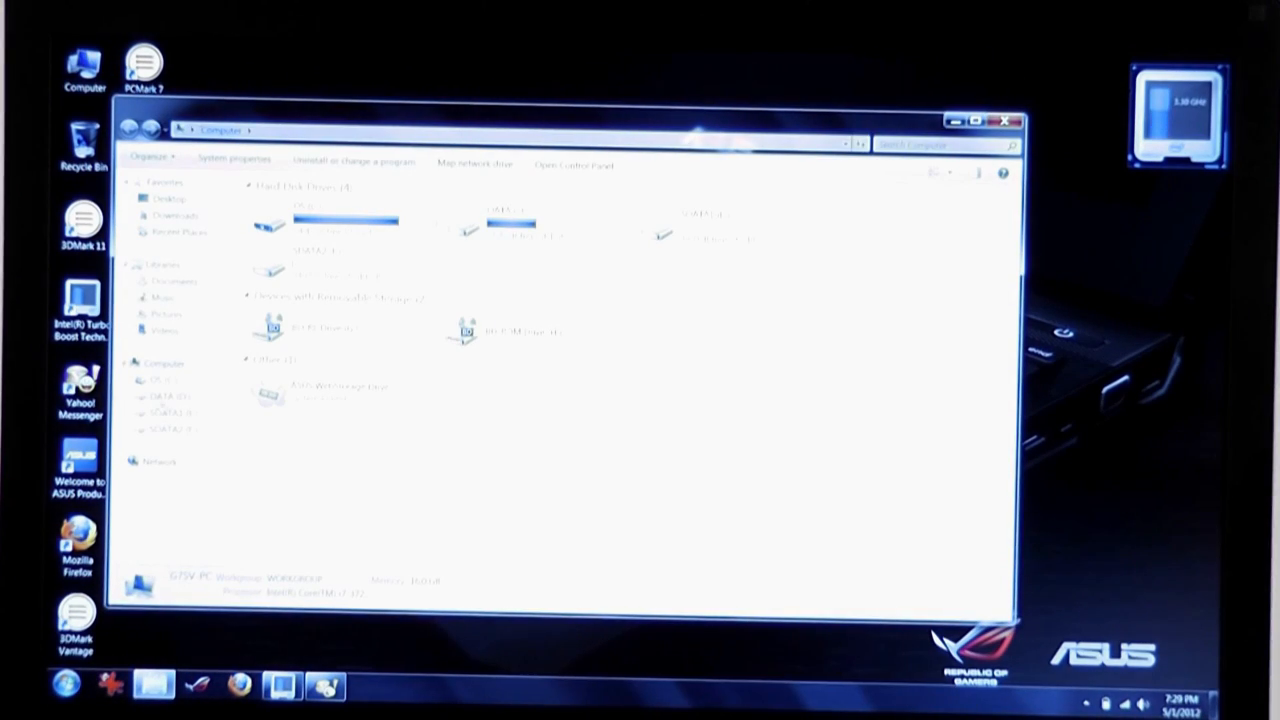
right_click(164, 364)
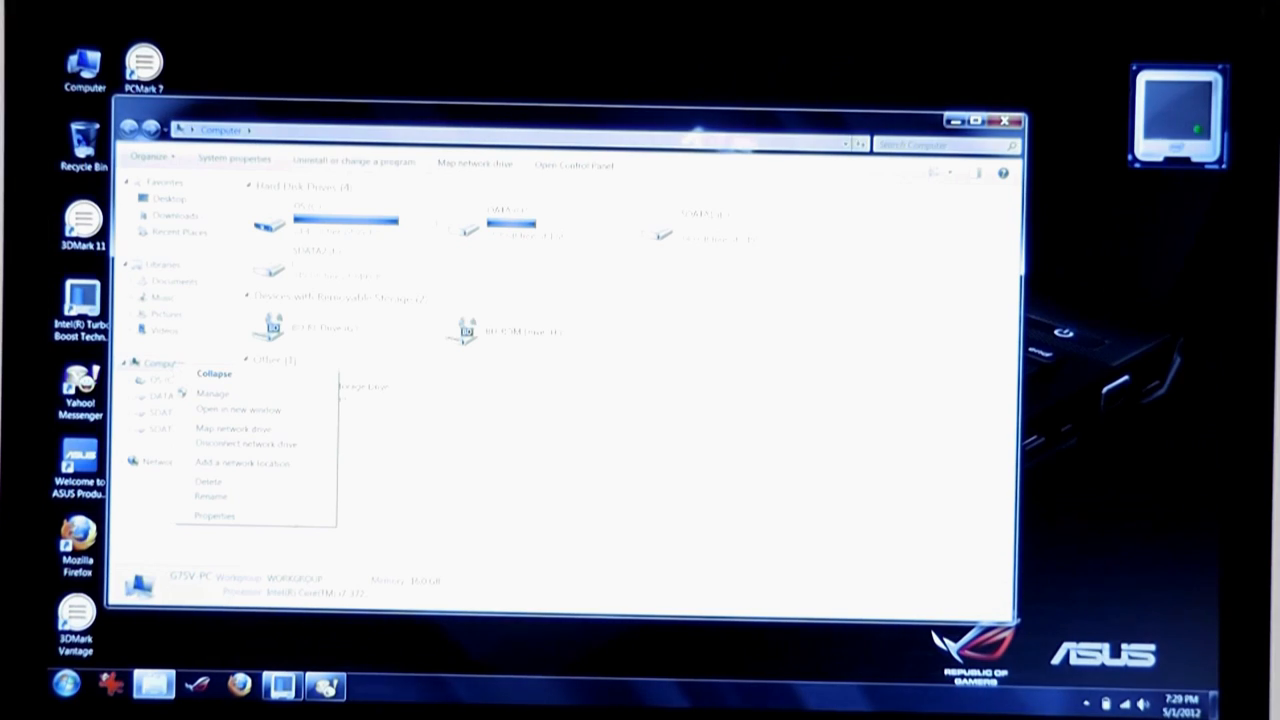
left_click(212, 512)
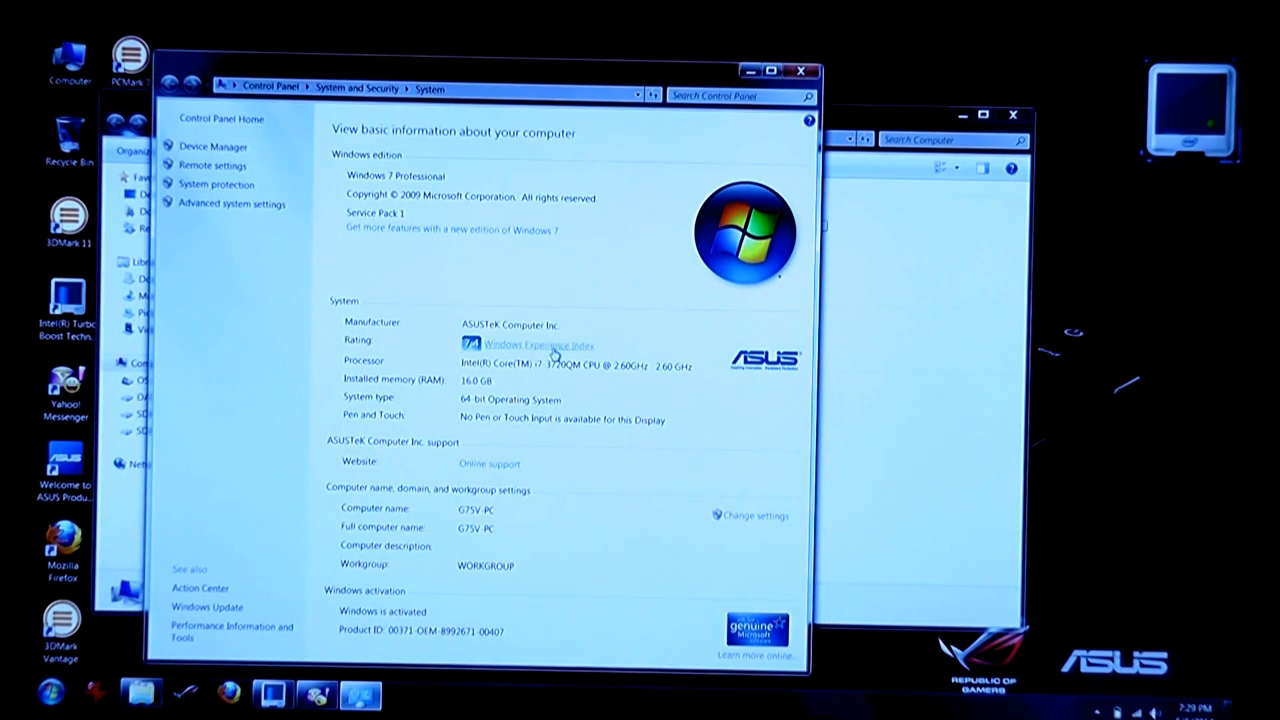
left_click(536, 344)
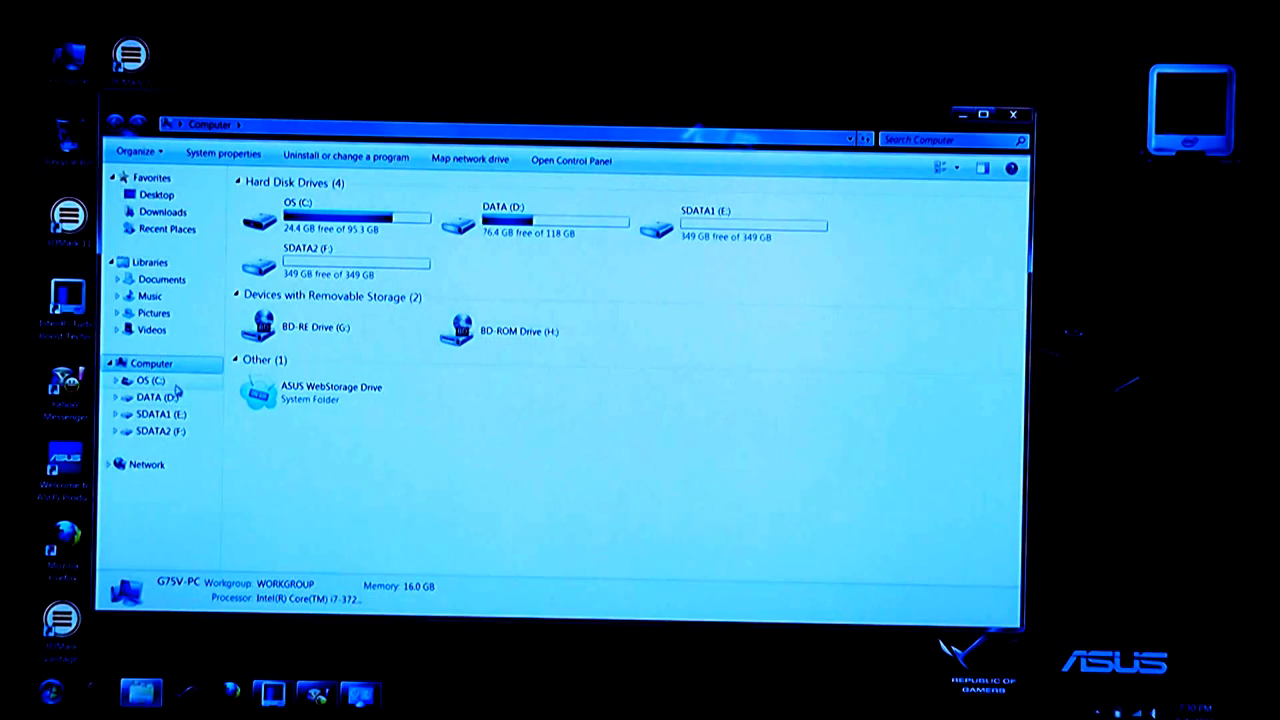
Show the Documents library with the 3DMark 11, PCMark 7 folders and JPEG result images
left_click(162, 280)
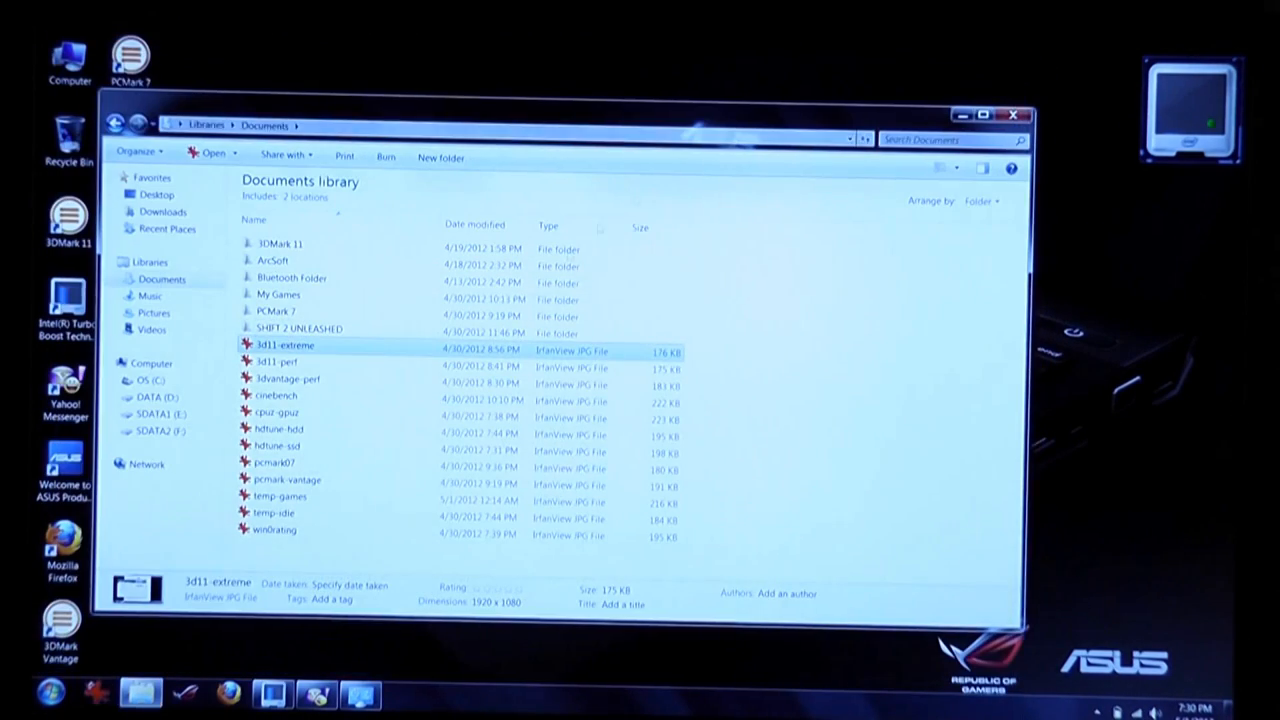
mouse_move(296, 466)
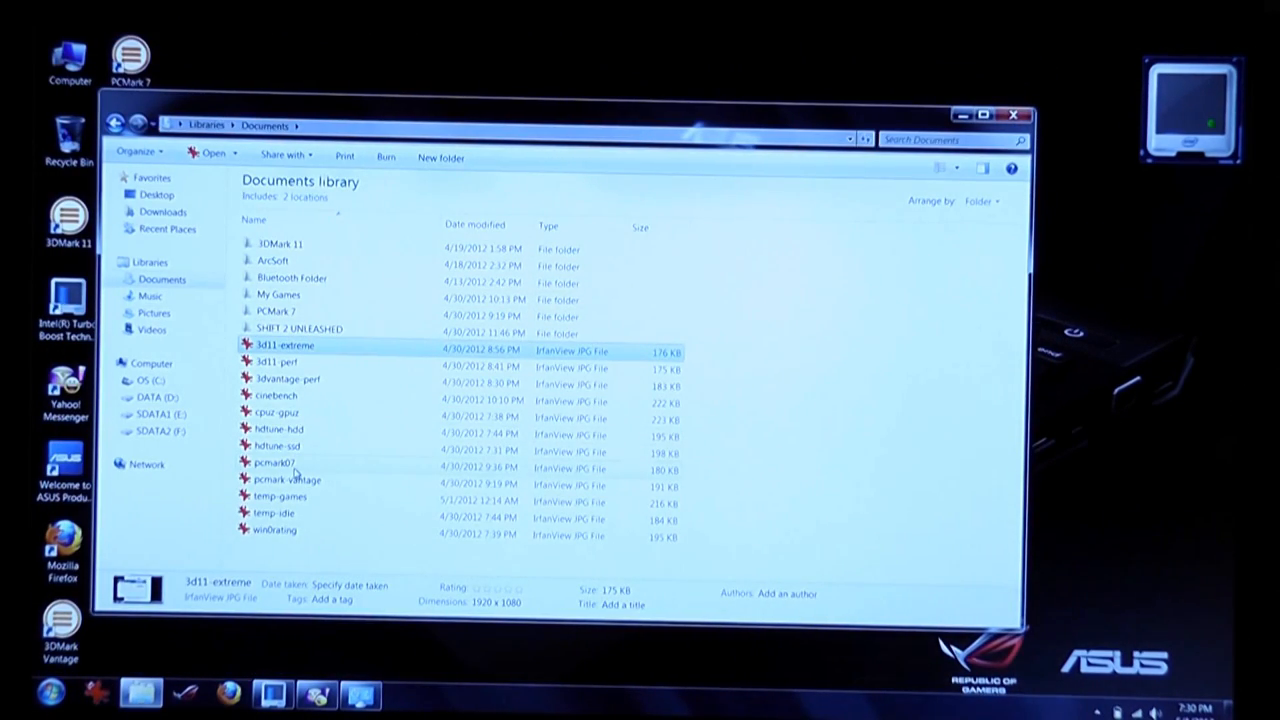